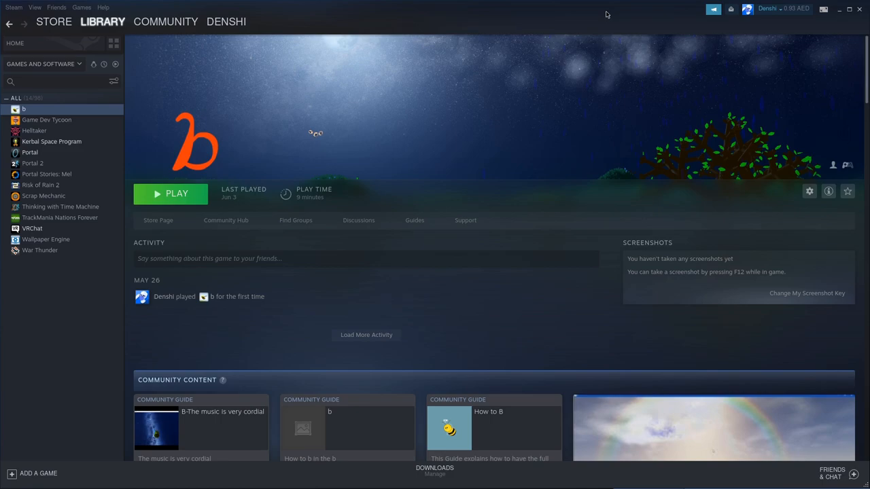
mouse_move(596, 38)
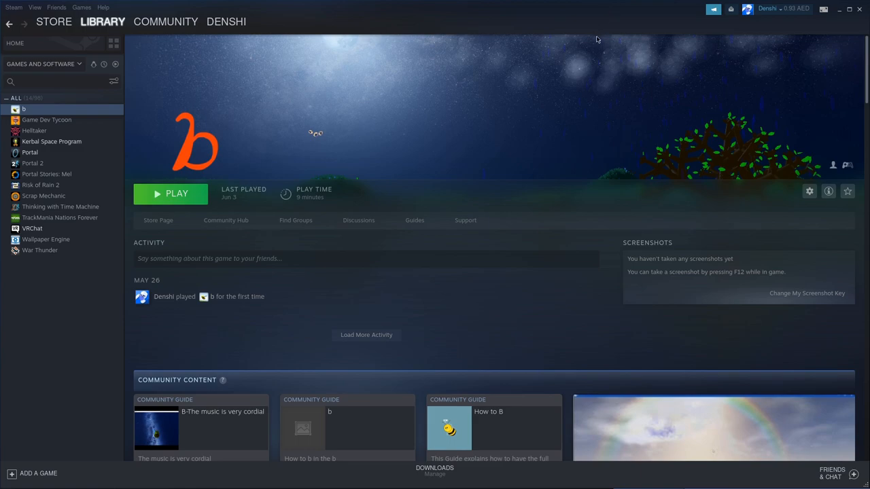
- Scroll through the Steam library page for b to reach its PLAY button
scroll("down", 3)
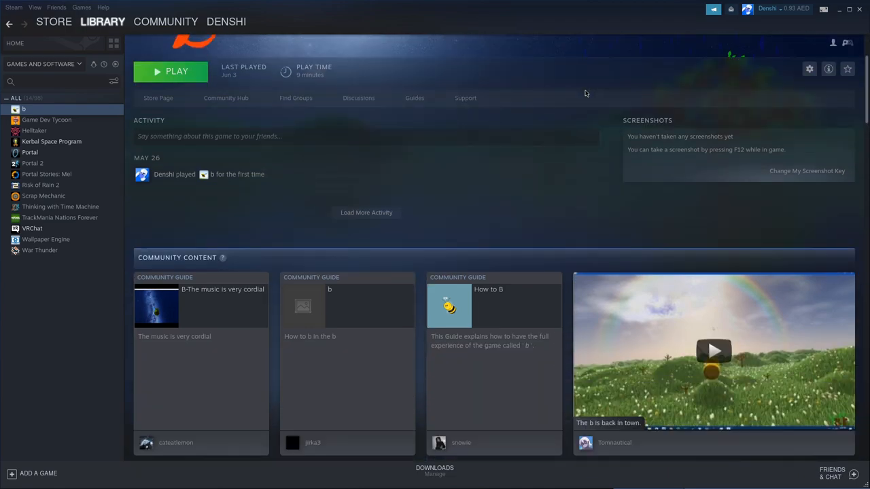
scroll("down", 3)
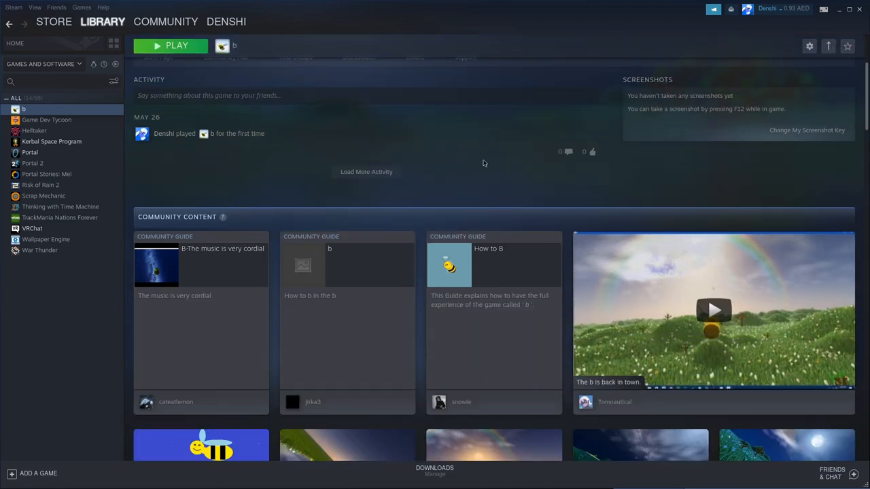
scroll("down", 3)
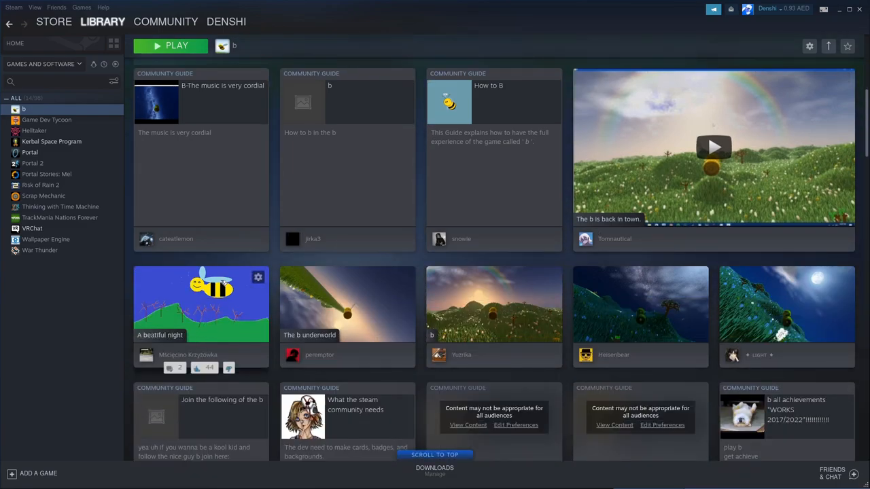
scroll("down", 3)
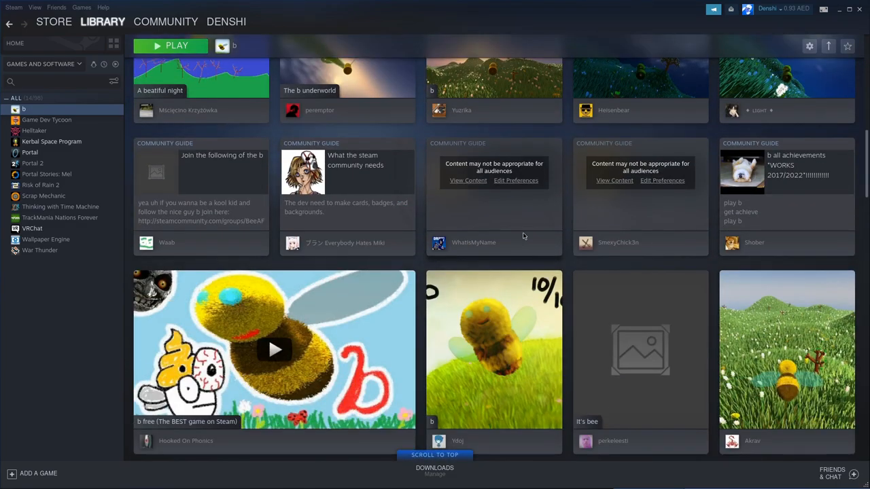
scroll("down", 3)
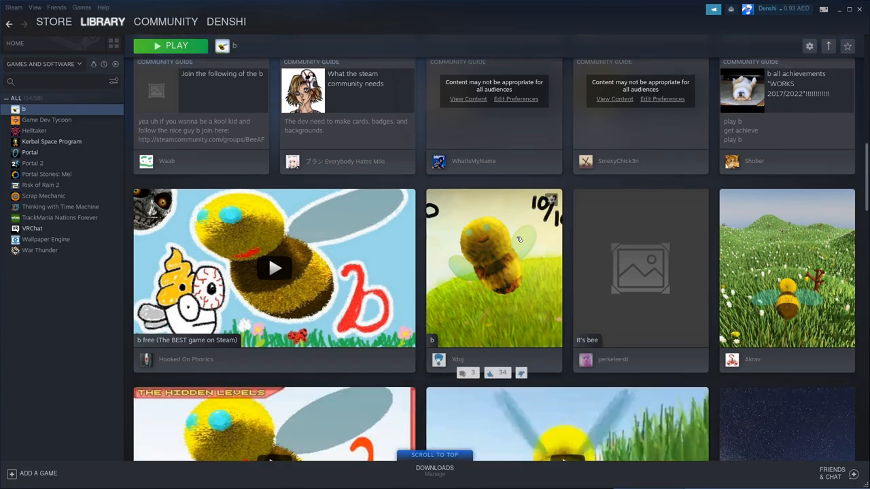
scroll("down", 3)
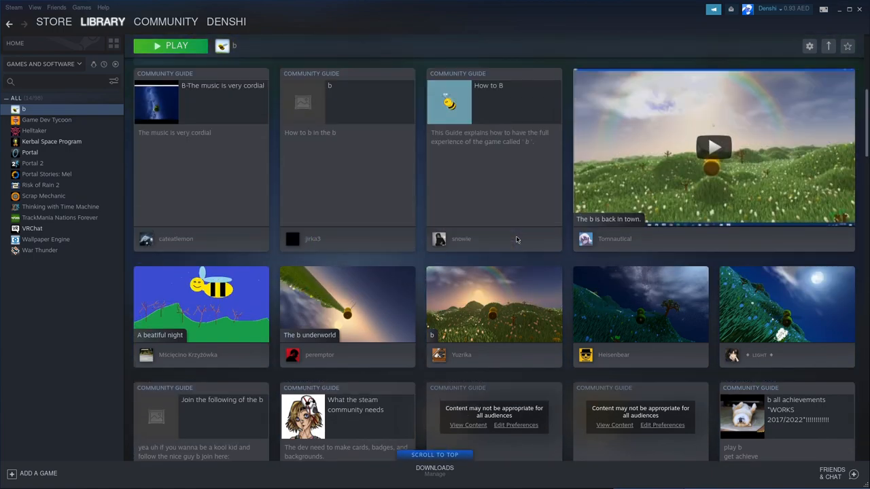
scroll("up", 3)
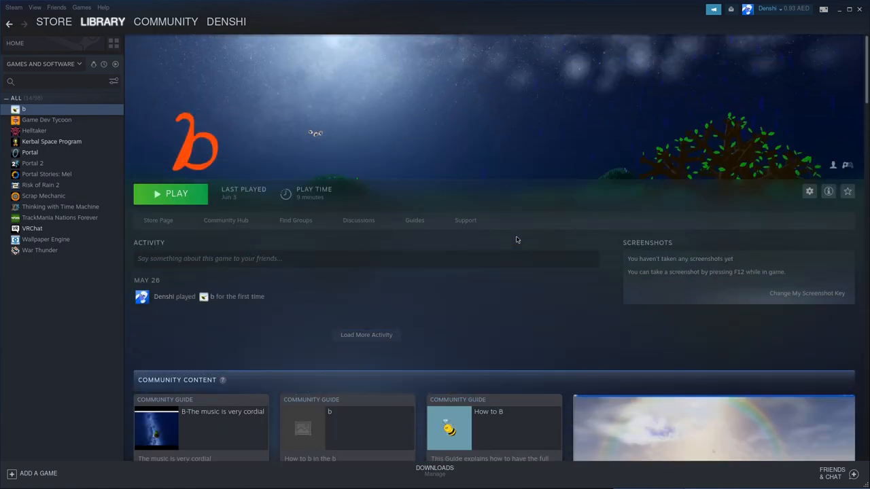
mouse_move(282, 228)
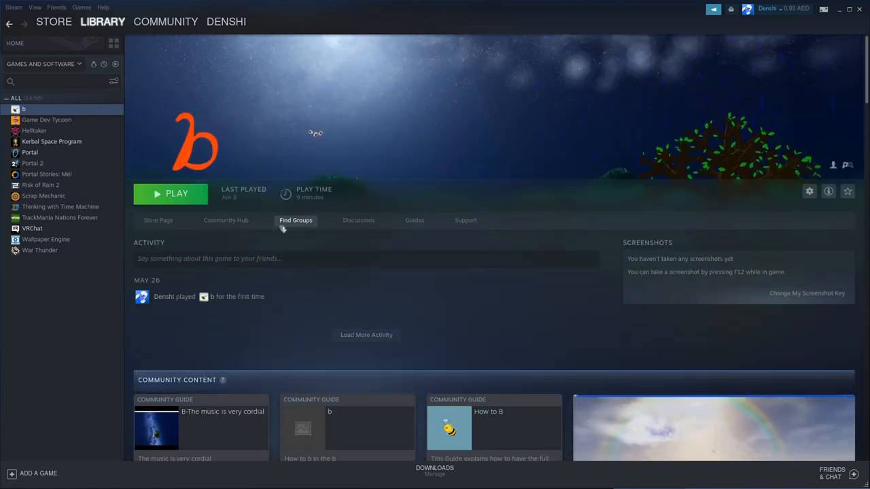
mouse_move(267, 238)
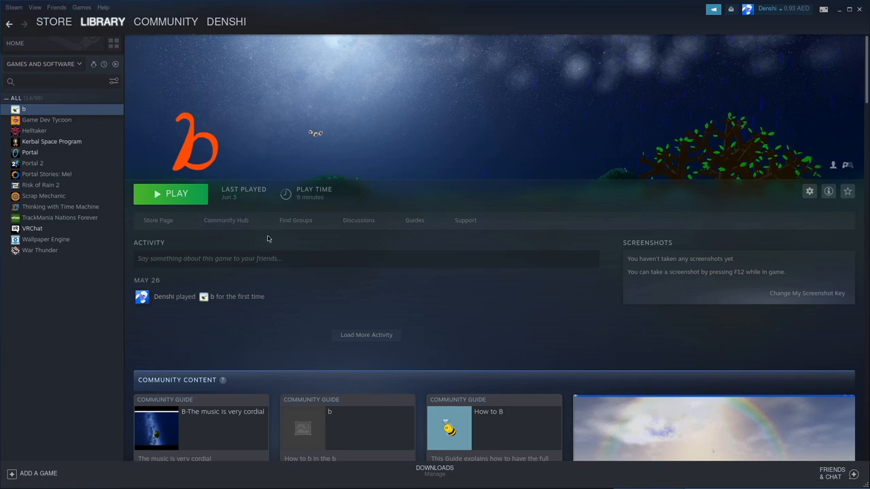
mouse_move(348, 270)
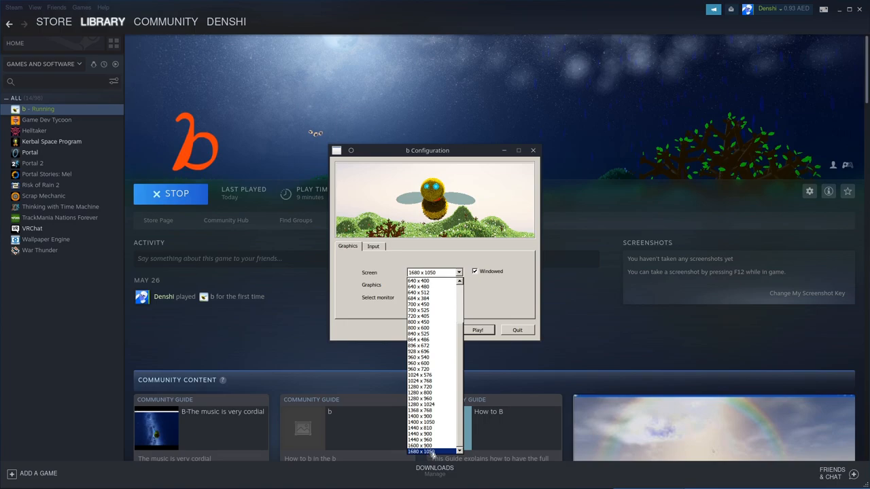
- Choose the 1920x1080 resolution, turn off Windowed, and start b
left_click(428, 448)
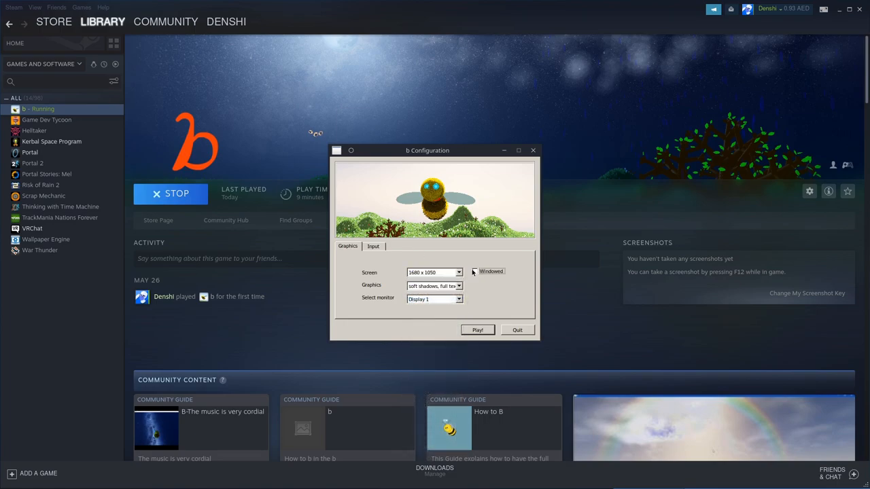
left_click(432, 271)
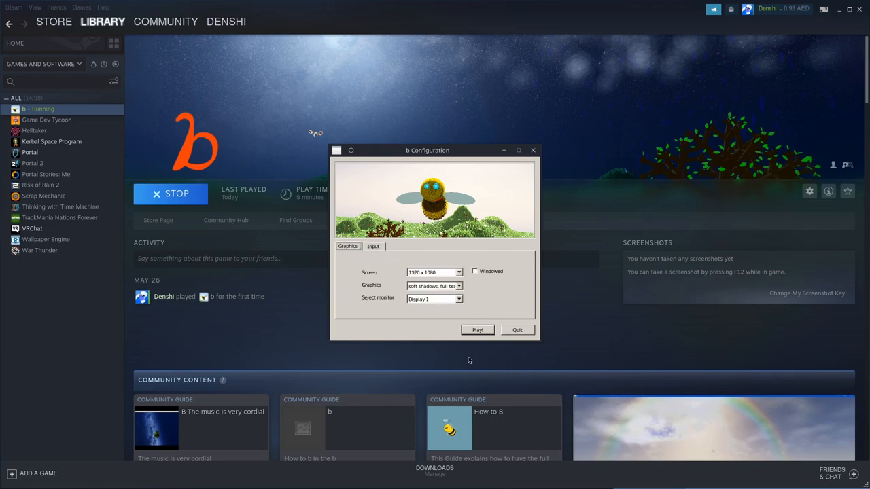
mouse_move(442, 214)
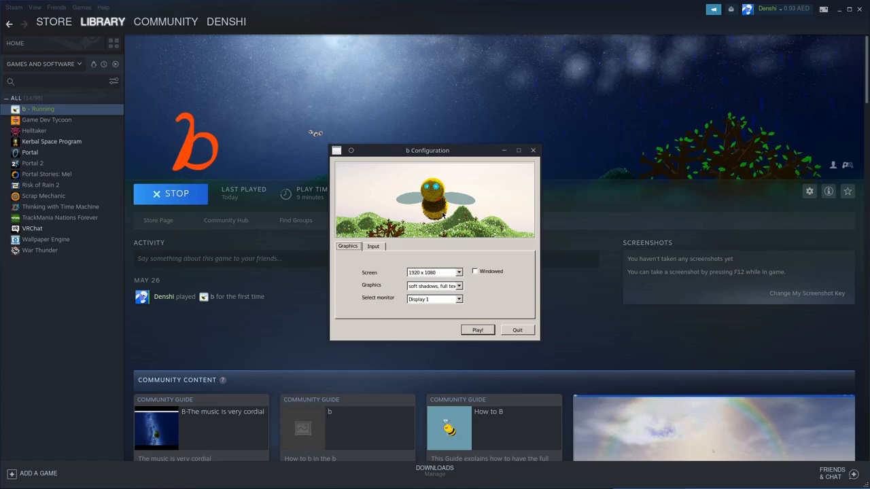
mouse_move(454, 196)
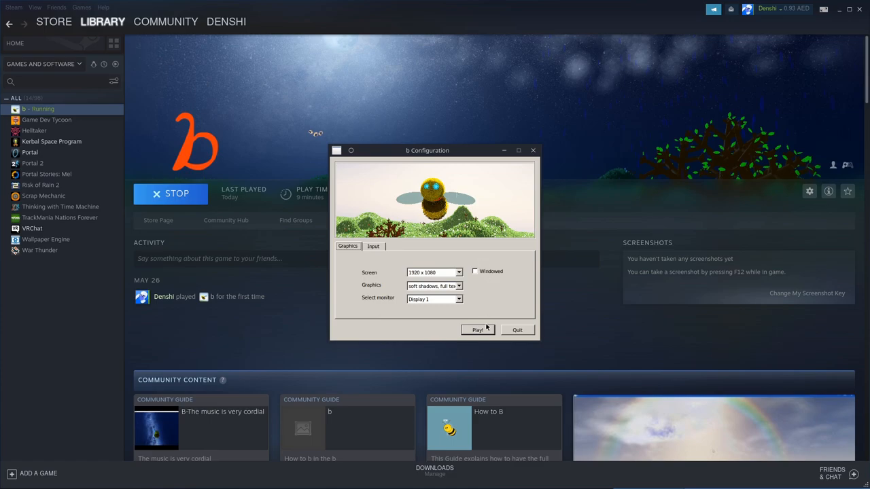
left_click(477, 330)
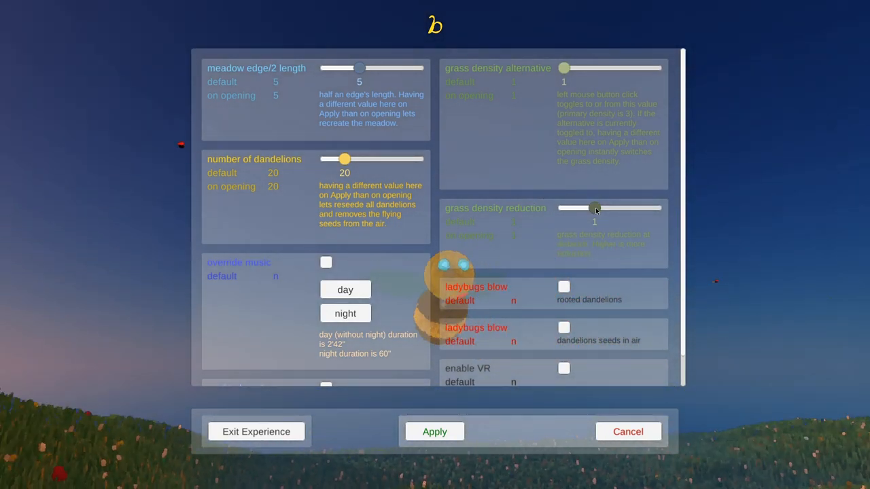
- Shorten the meadow edge length, max out grass density reduction, lower dandelions, and apply
left_click_drag(596, 208, 562, 208)
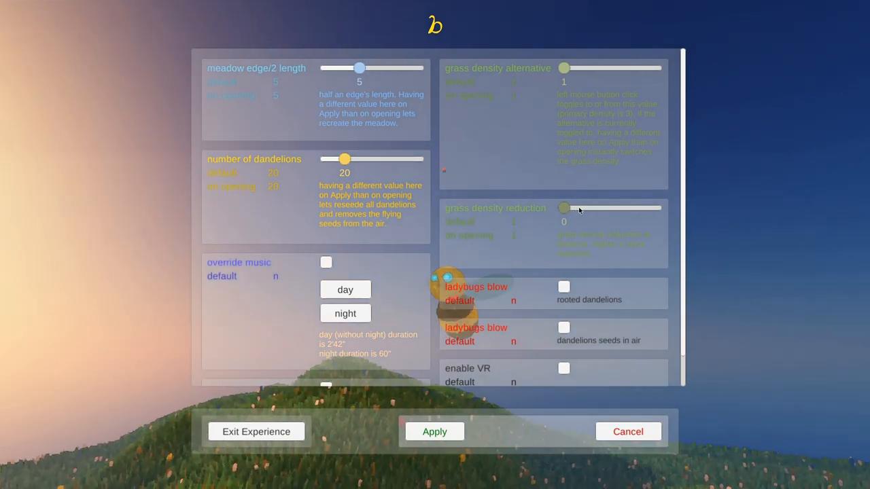
left_click_drag(562, 208, 655, 207)
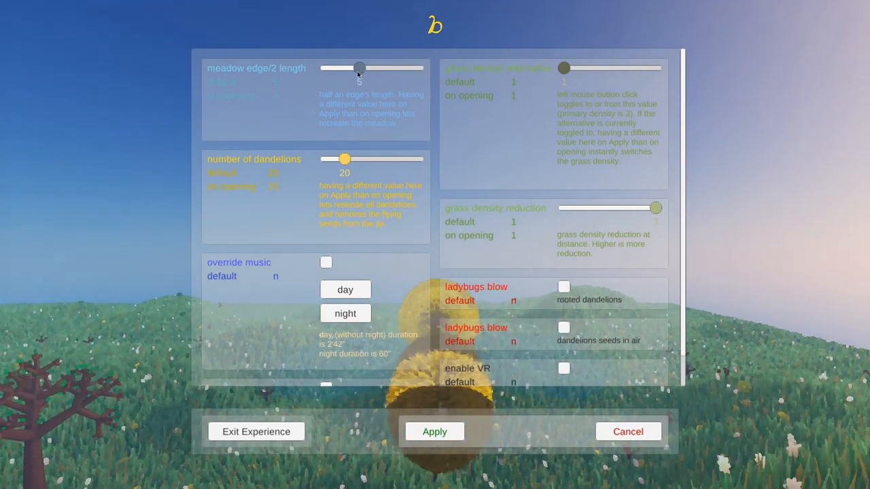
left_click(435, 433)
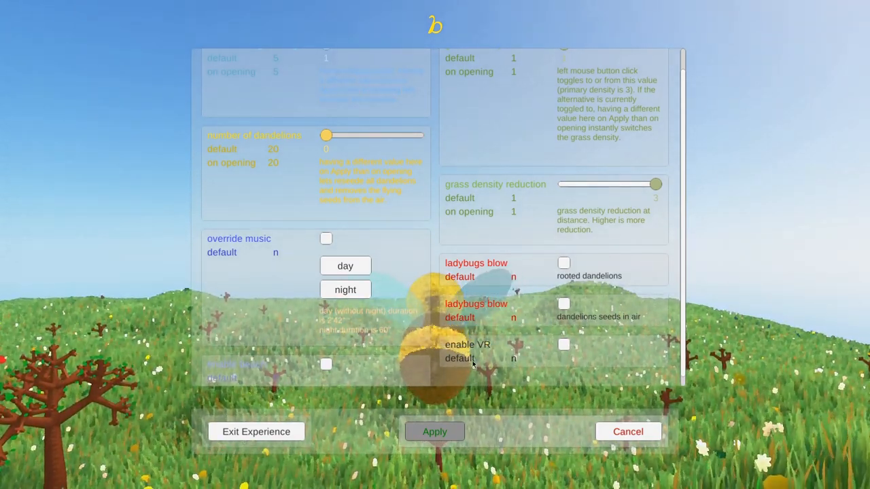
left_click(435, 432)
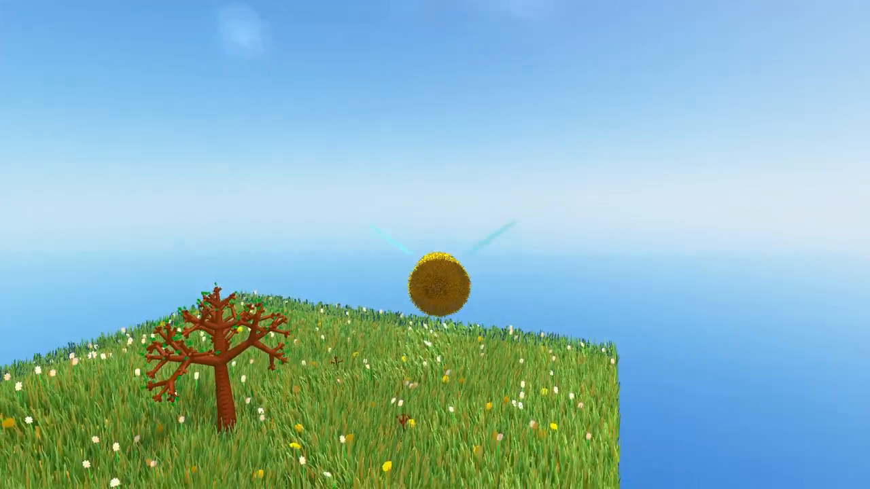